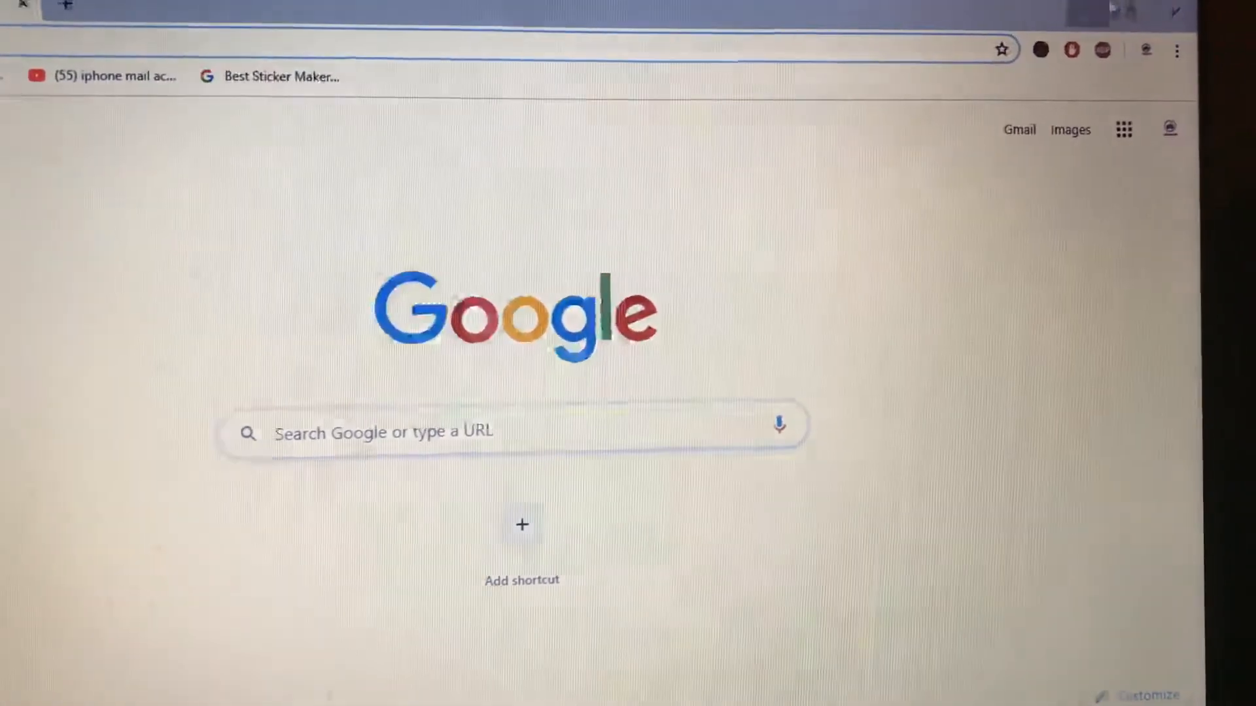
# Open Chrome's History page from the browser menu.
pyautogui.click(1177, 57)
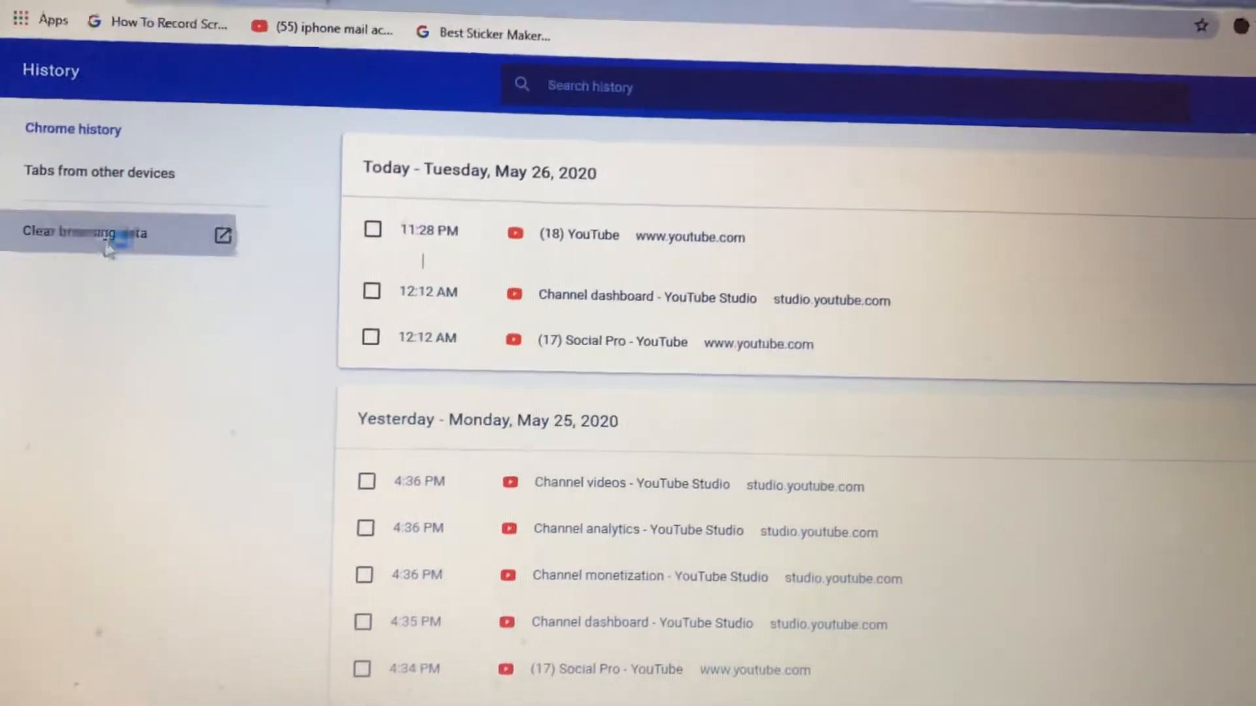
# Open the Clear browsing data dialog and expand its Time range list.
pyautogui.click(120, 232)
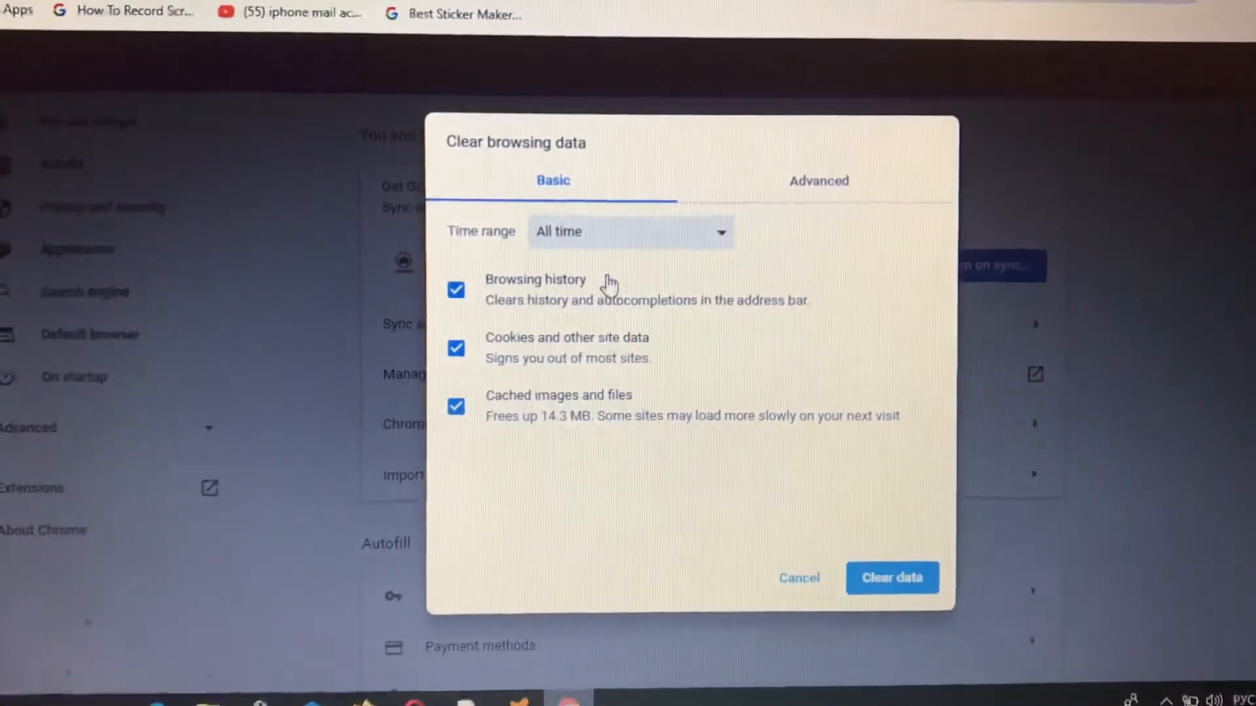
pyautogui.click(630, 231)
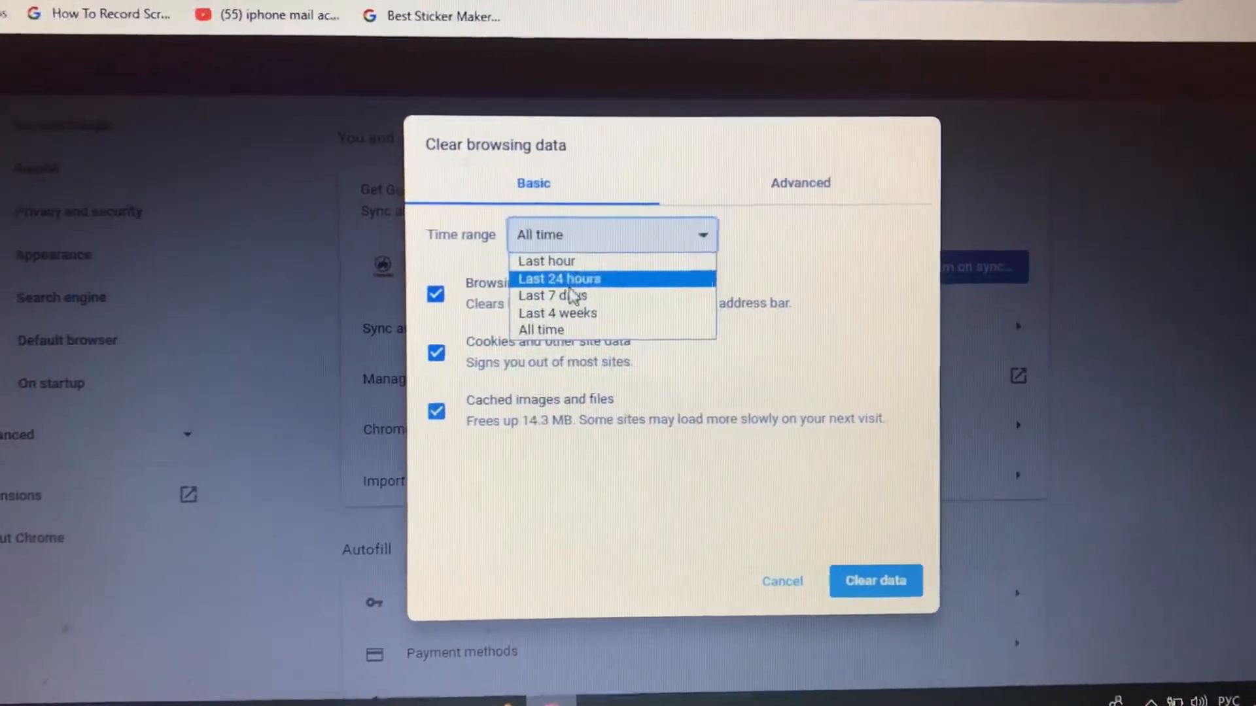
pyautogui.moveTo(553, 294)
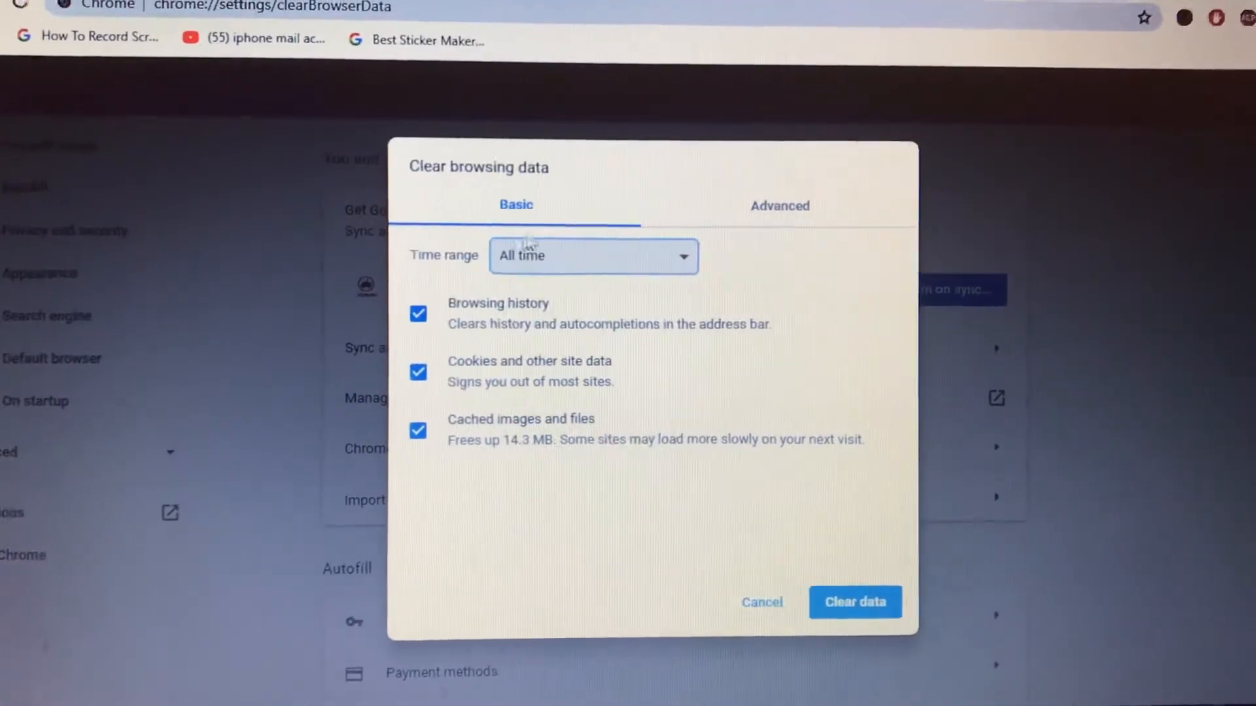
# Choose the Last hour time range and review the Advanced tab's checked items.
pyautogui.click(778, 206)
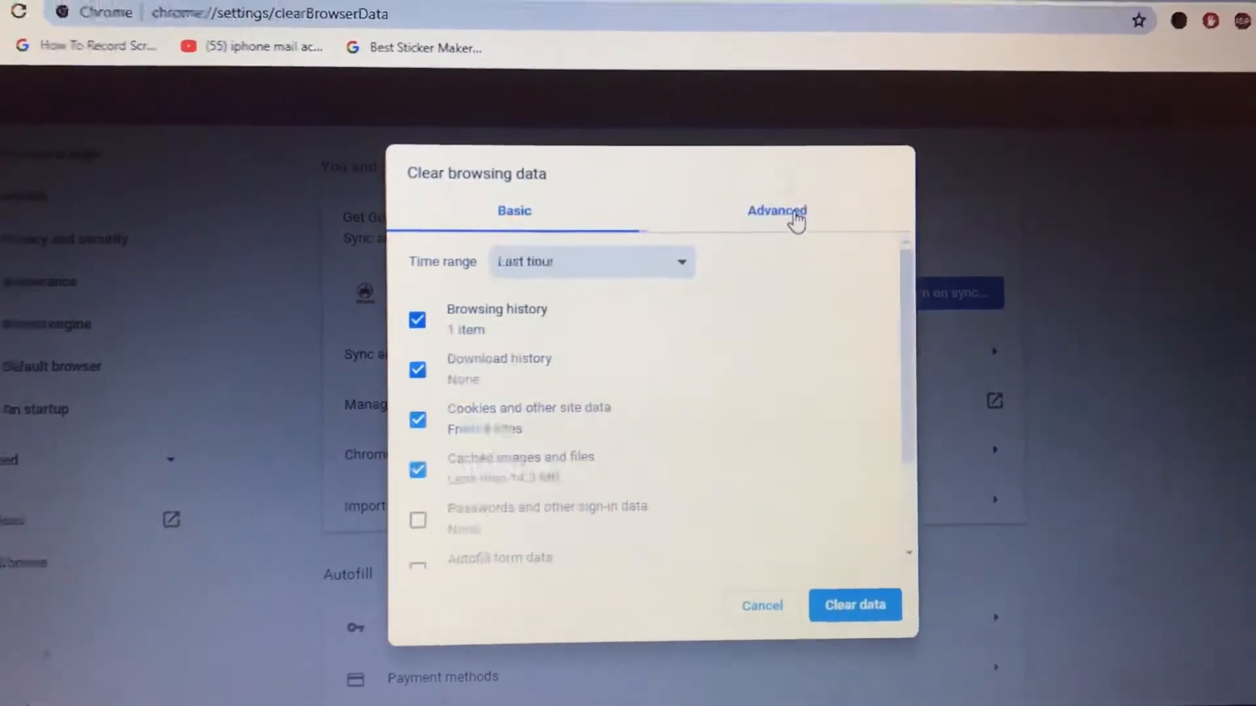
pyautogui.click(777, 211)
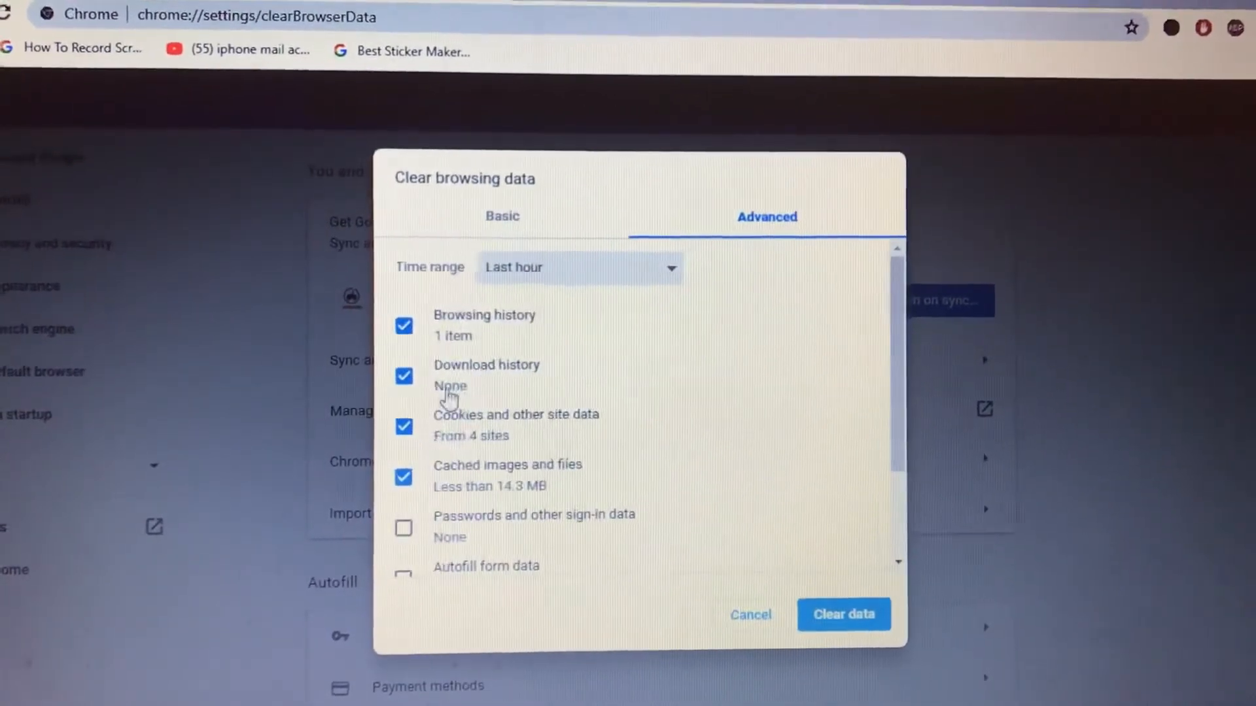
pyautogui.scroll(-3)
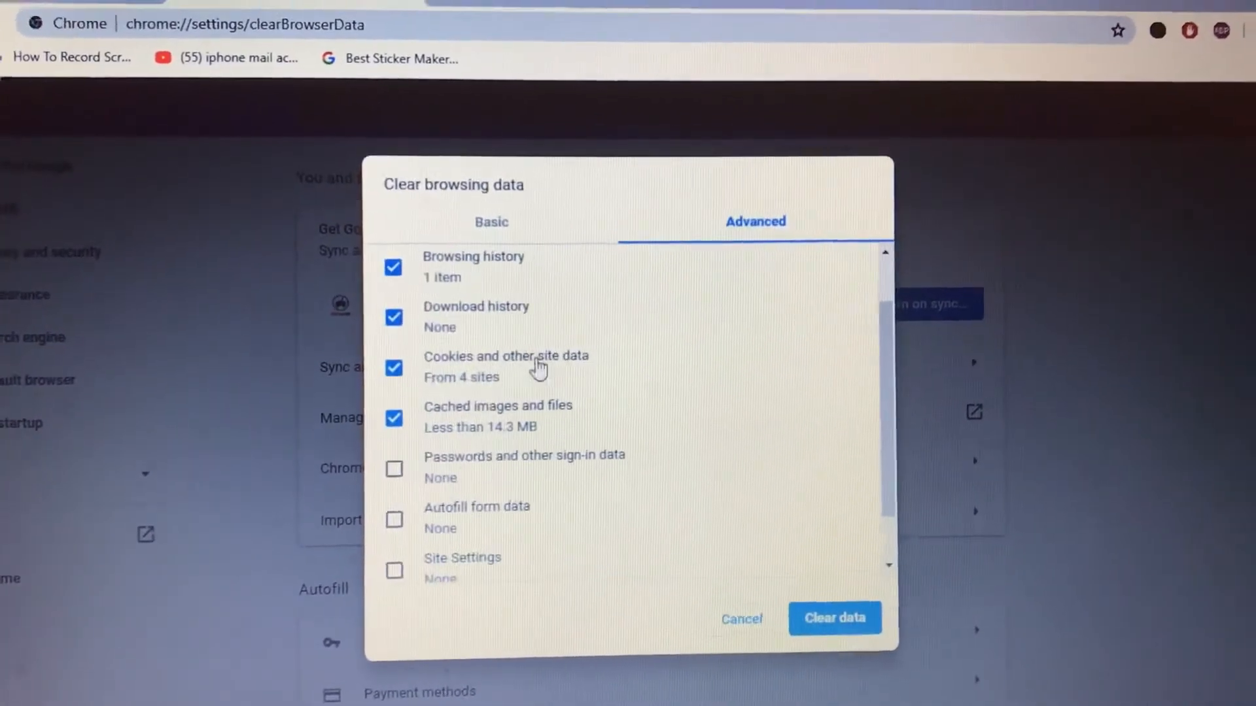
pyautogui.scroll(-3)
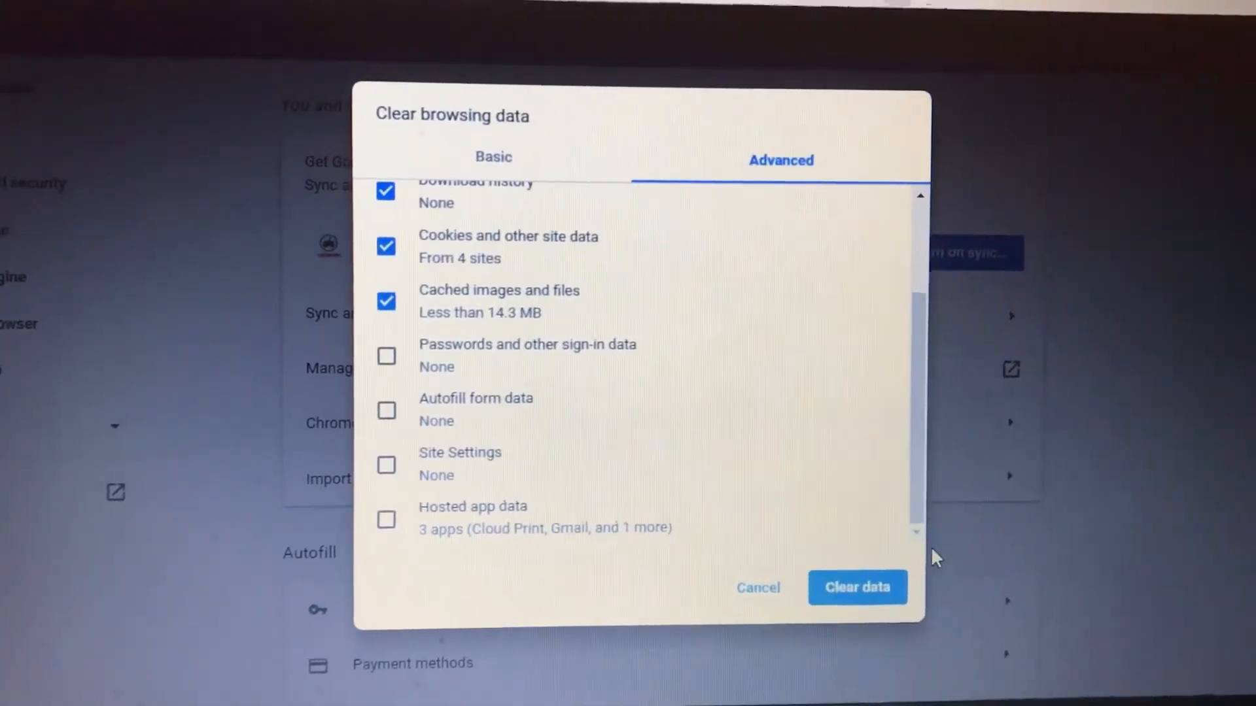
# Clear the selected last-hour data and return to Settings.
pyautogui.click(856, 587)
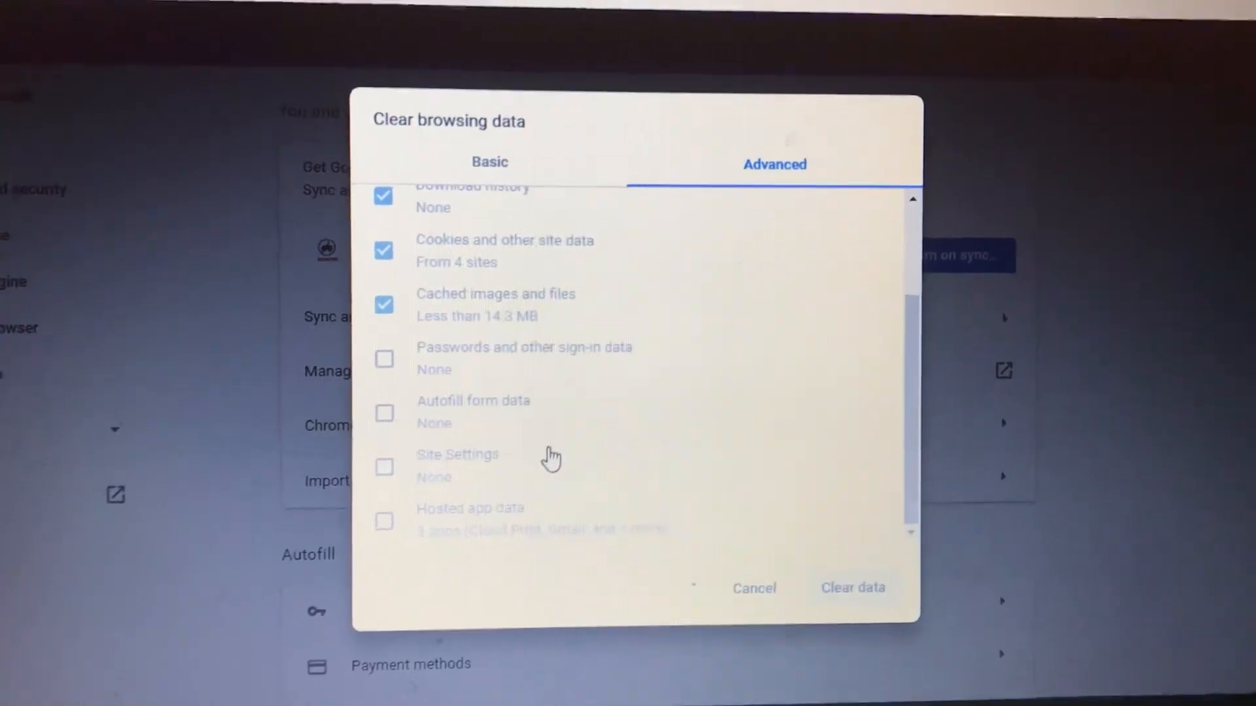
pyautogui.click(752, 588)
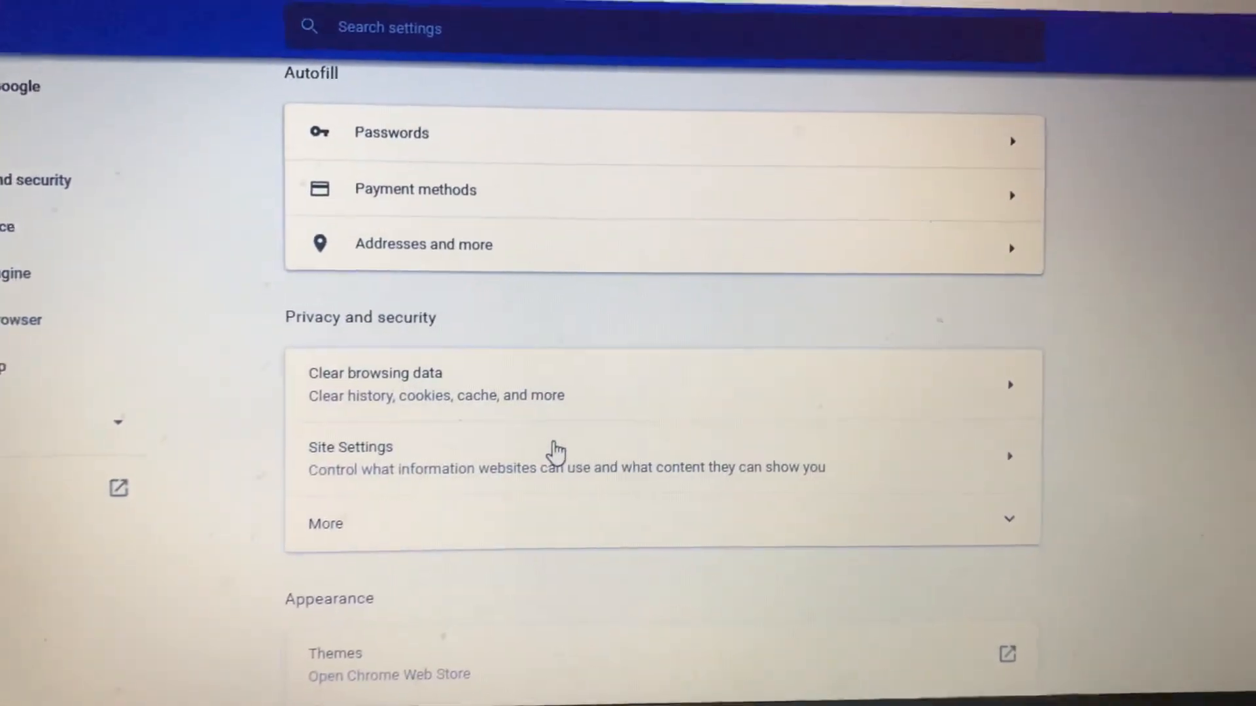